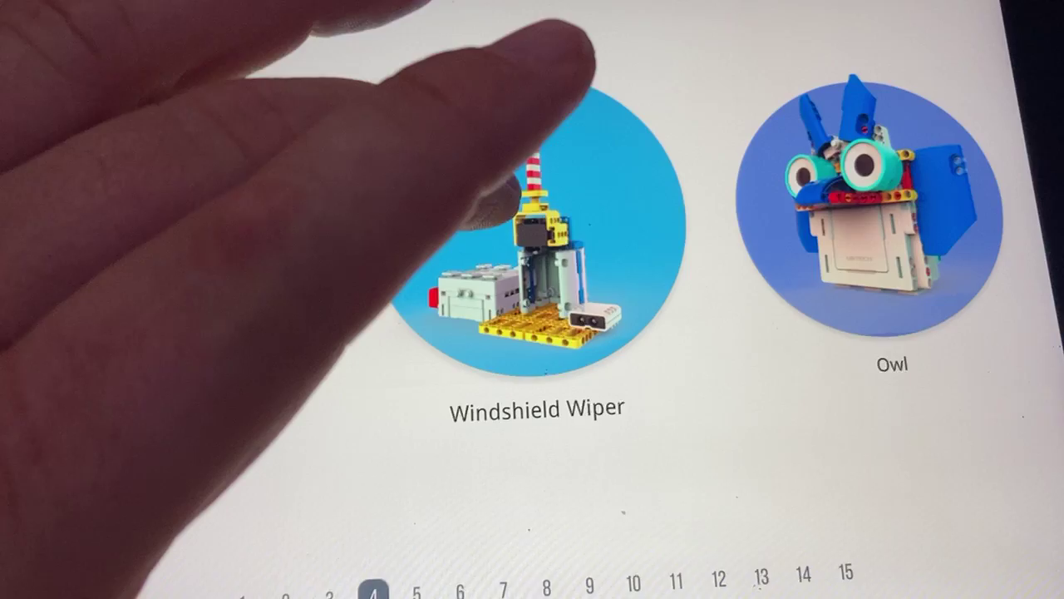
# Step: Open the Windshield Wiper model and start working on it to reach its coding workspace
pyautogui.click(545, 241)
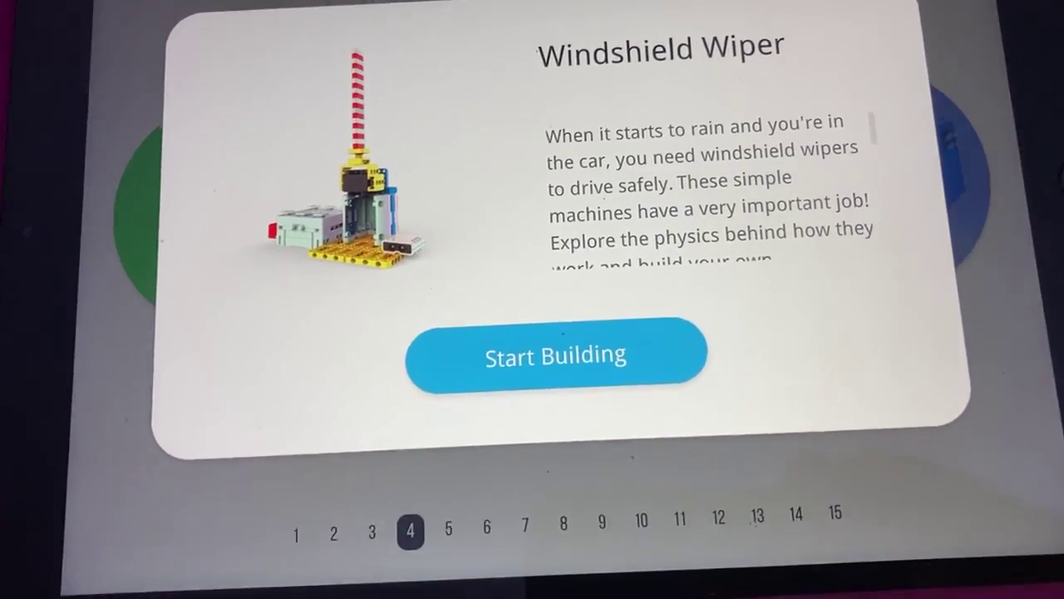
pyautogui.click(554, 351)
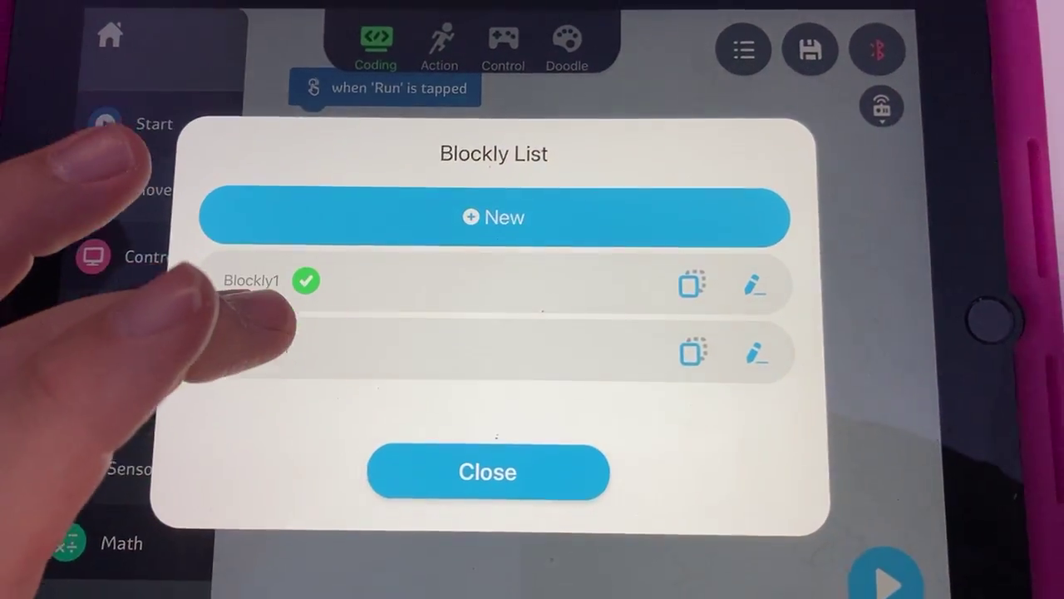
# Step: Load the saved IR-sensor if/else servo program and show the Events block palette
pyautogui.click(487, 473)
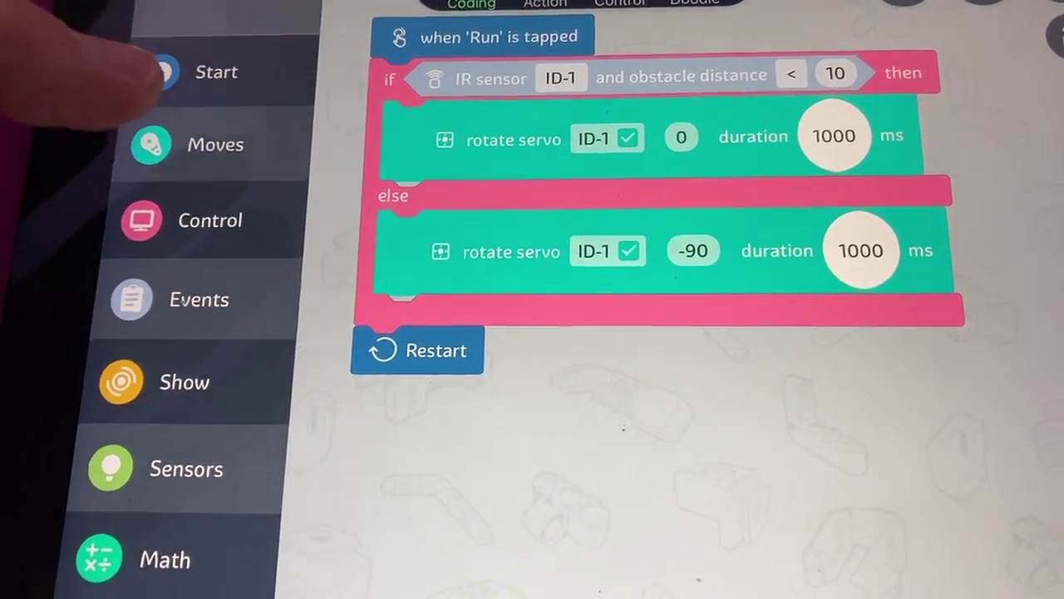
pyautogui.click(210, 219)
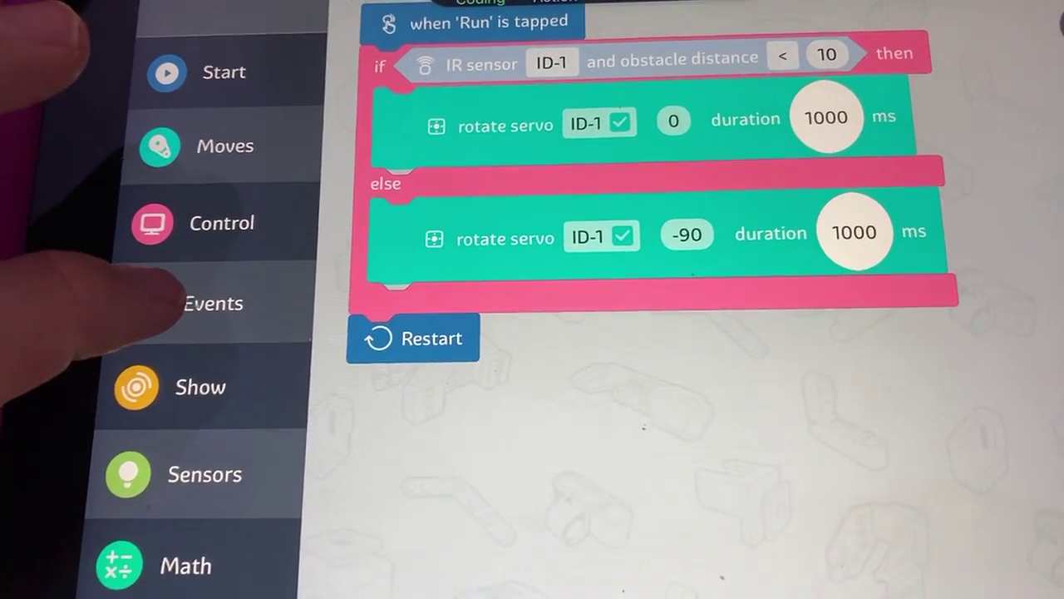
pyautogui.click(214, 302)
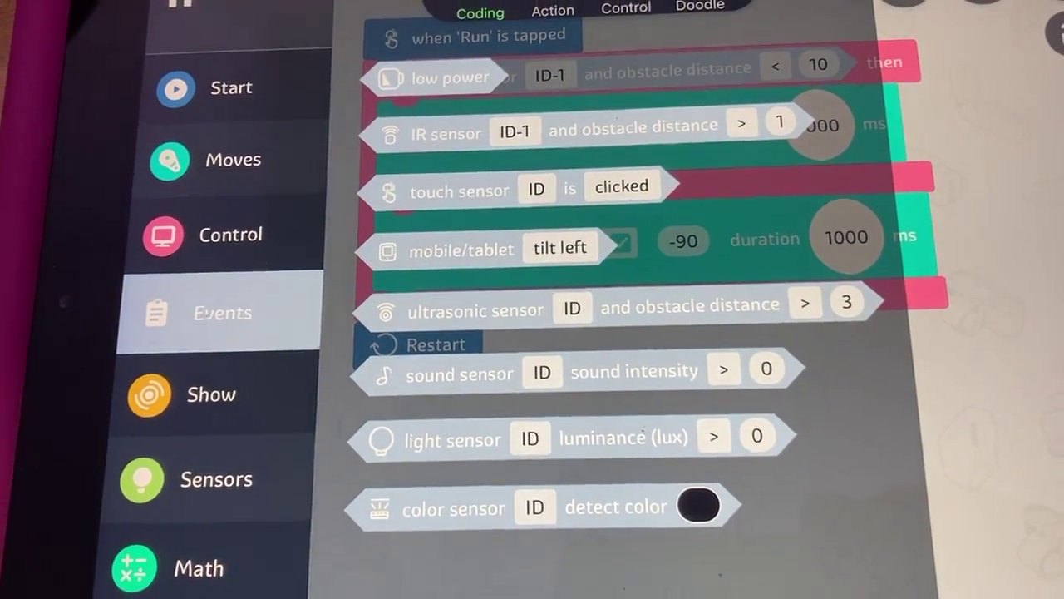